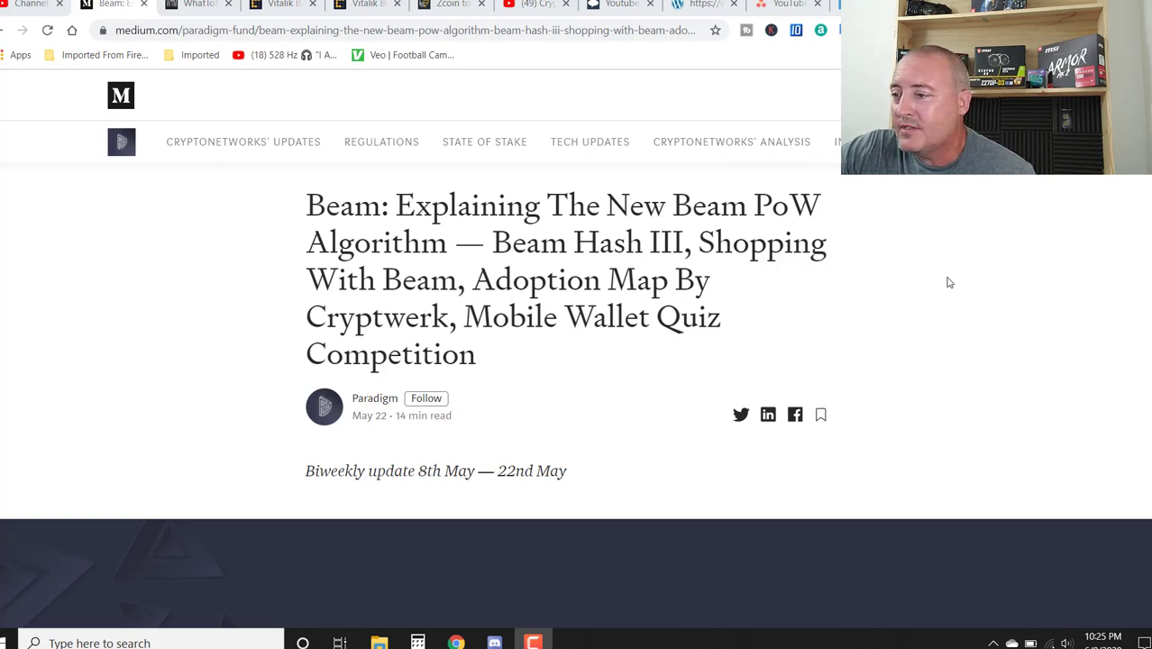
# - Scroll the Beam article past the header to the 'Introducing the new Beam PoW algorithm' bullet
pyautogui.scroll(-3)
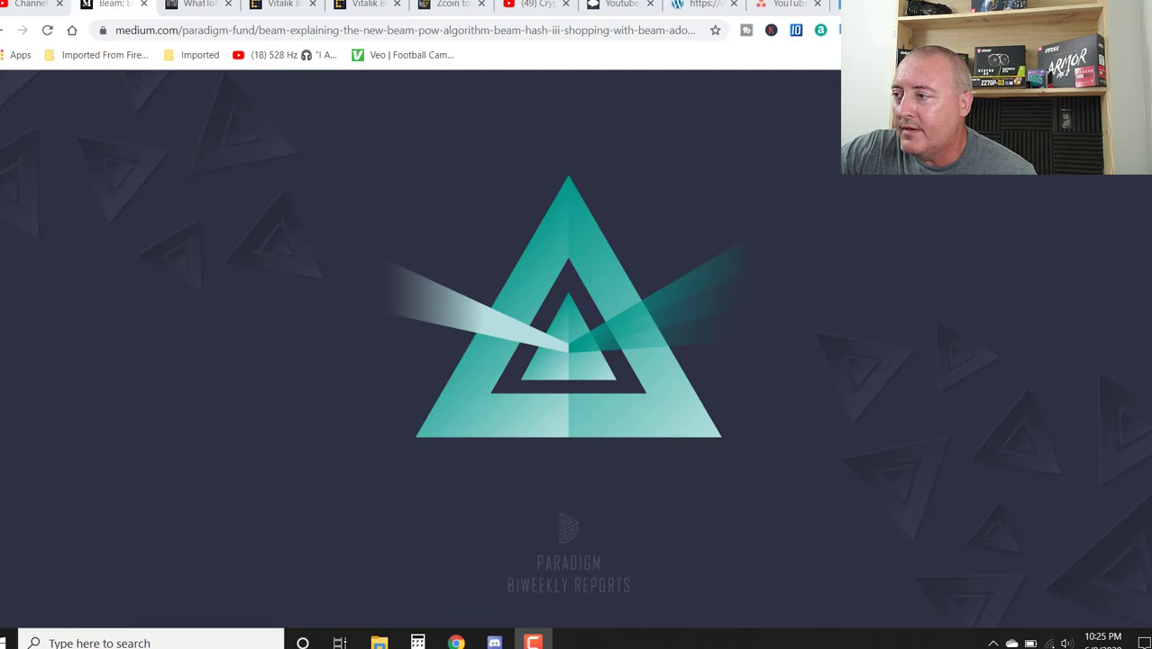
pyautogui.scroll(-3)
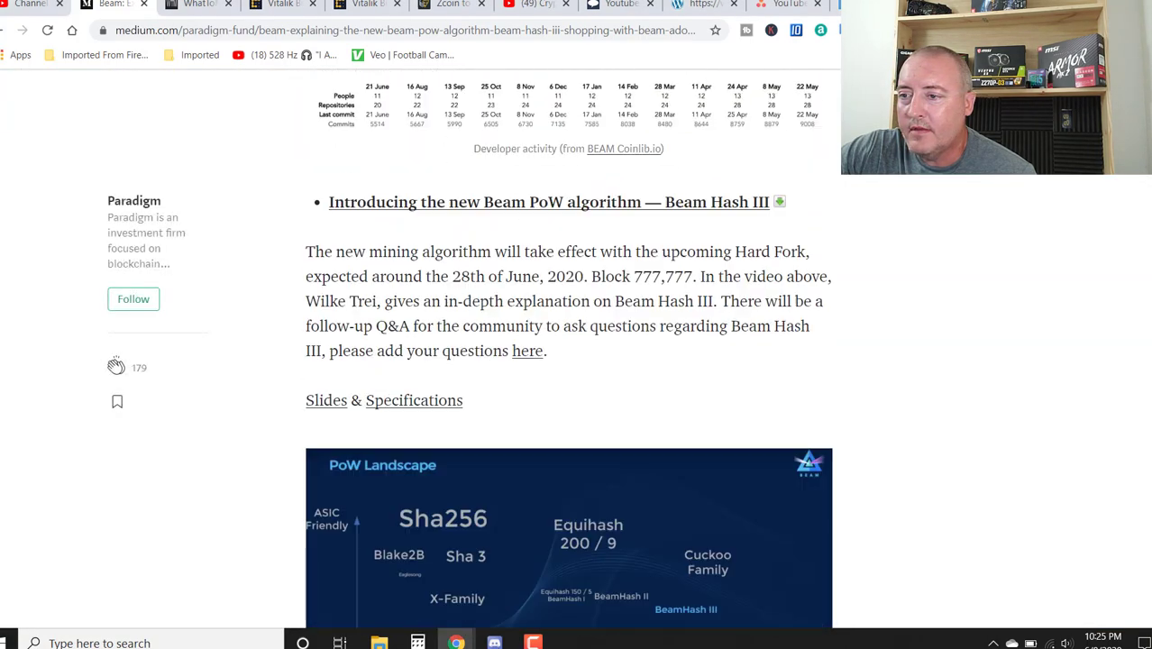
pyautogui.scroll(-3)
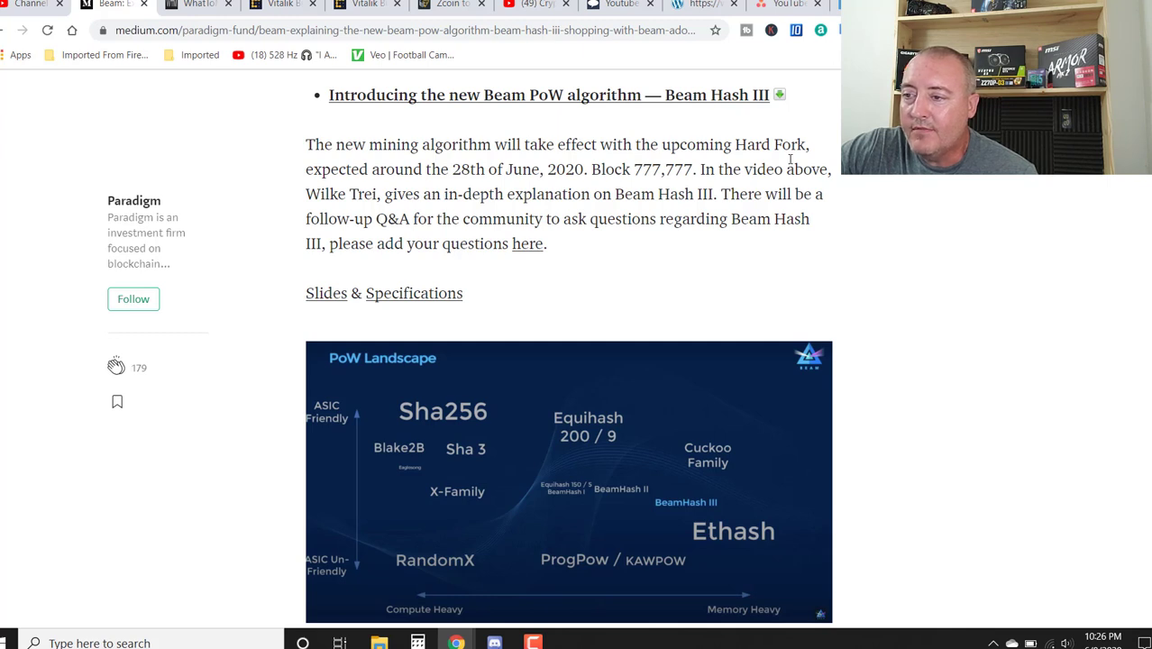
pyautogui.moveTo(1025, 215)
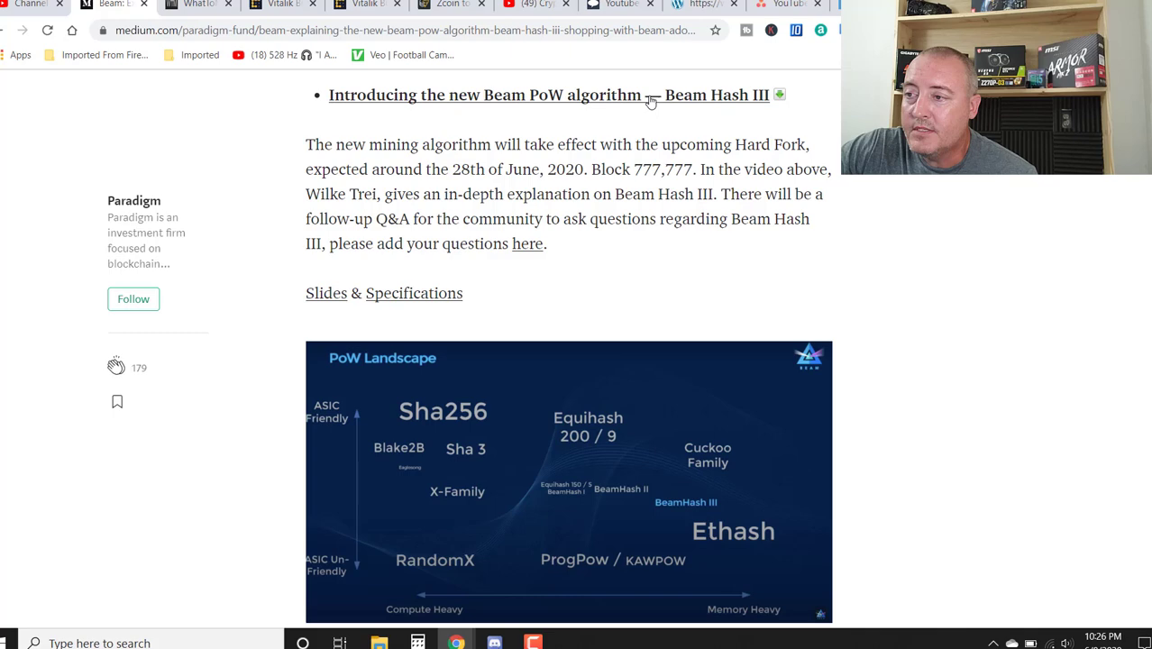
# - Scroll through the embedded Beam Hash III slides until the Conclusion slide shows
pyautogui.scroll(-3)
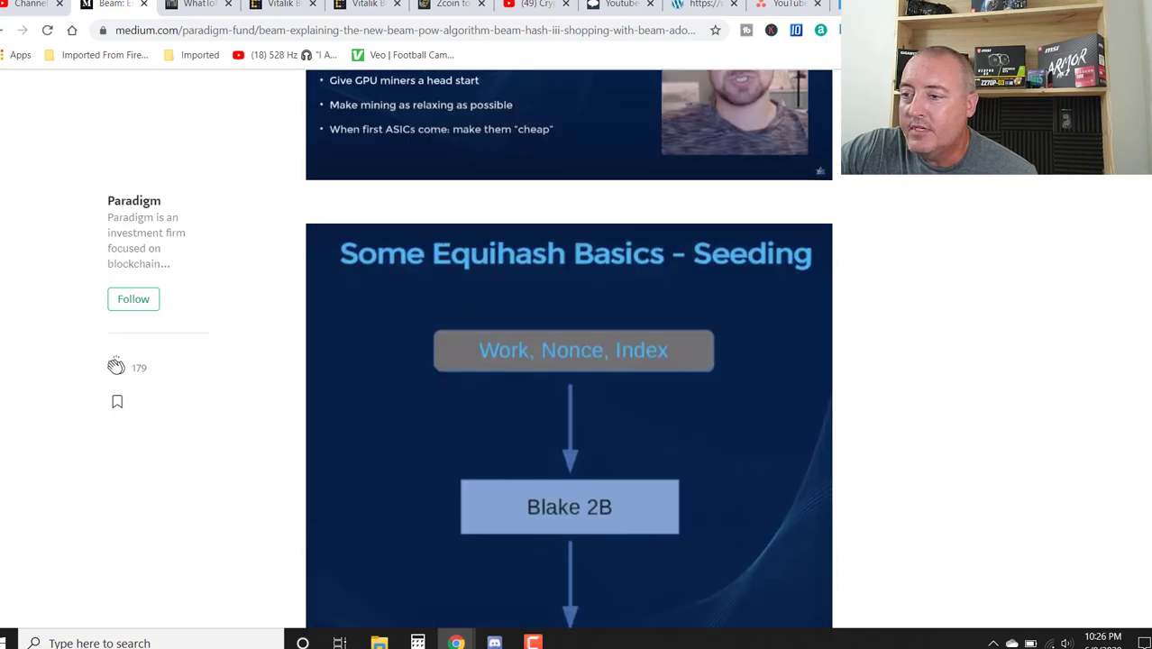
pyautogui.scroll(-3)
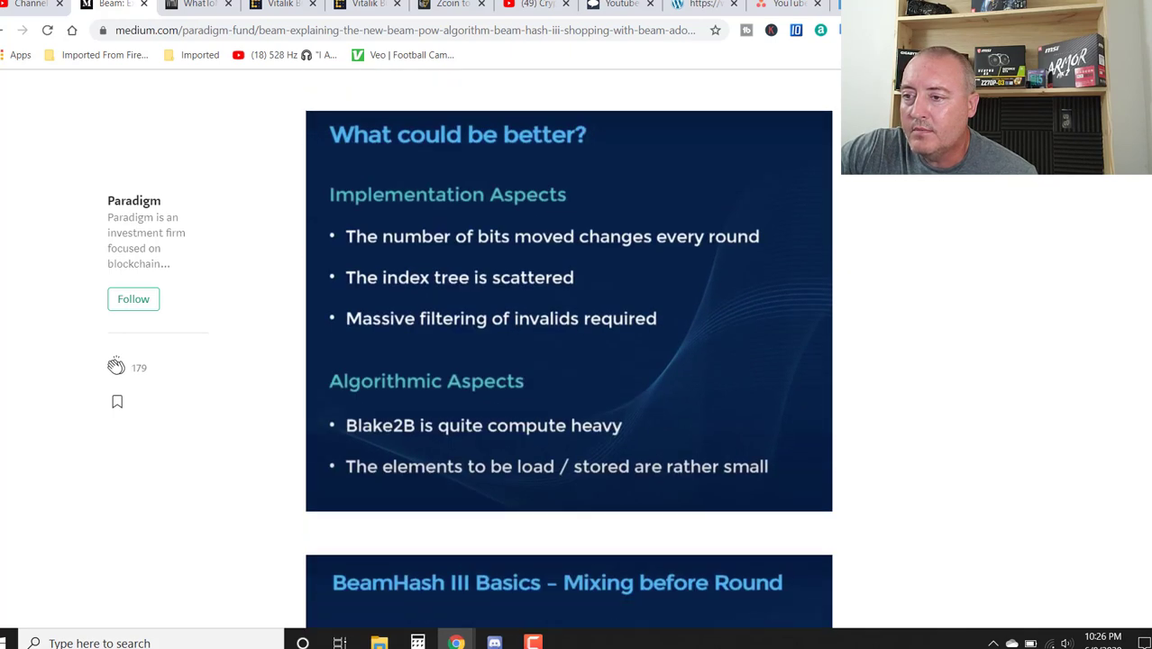
pyautogui.scroll(-3)
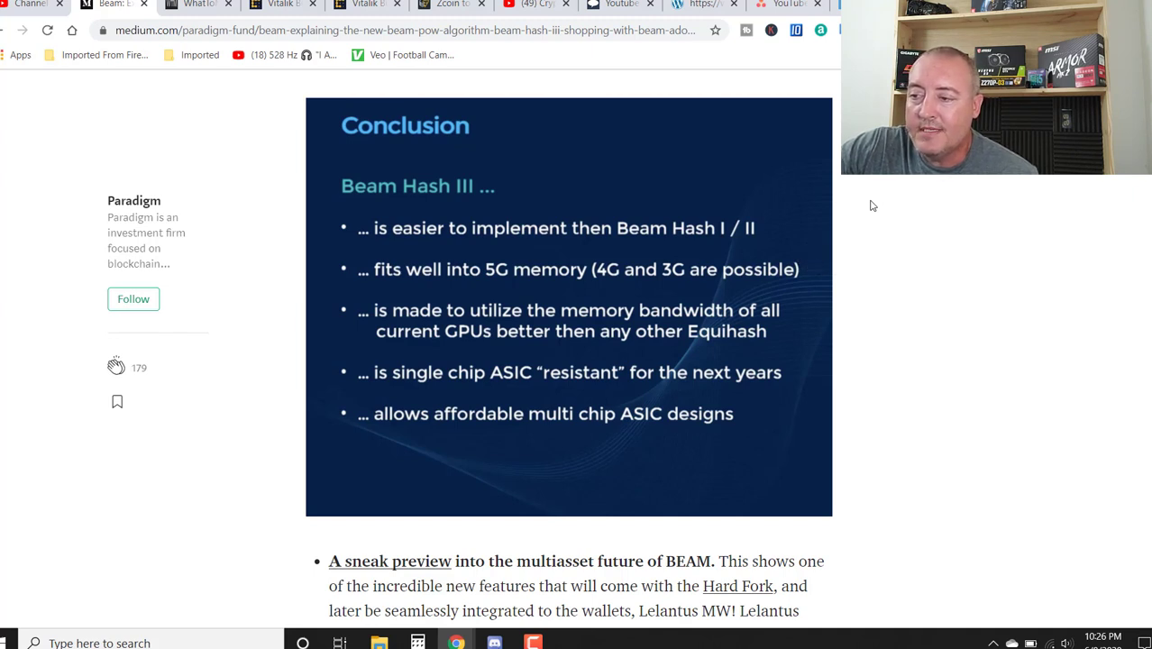
pyautogui.moveTo(854, 271)
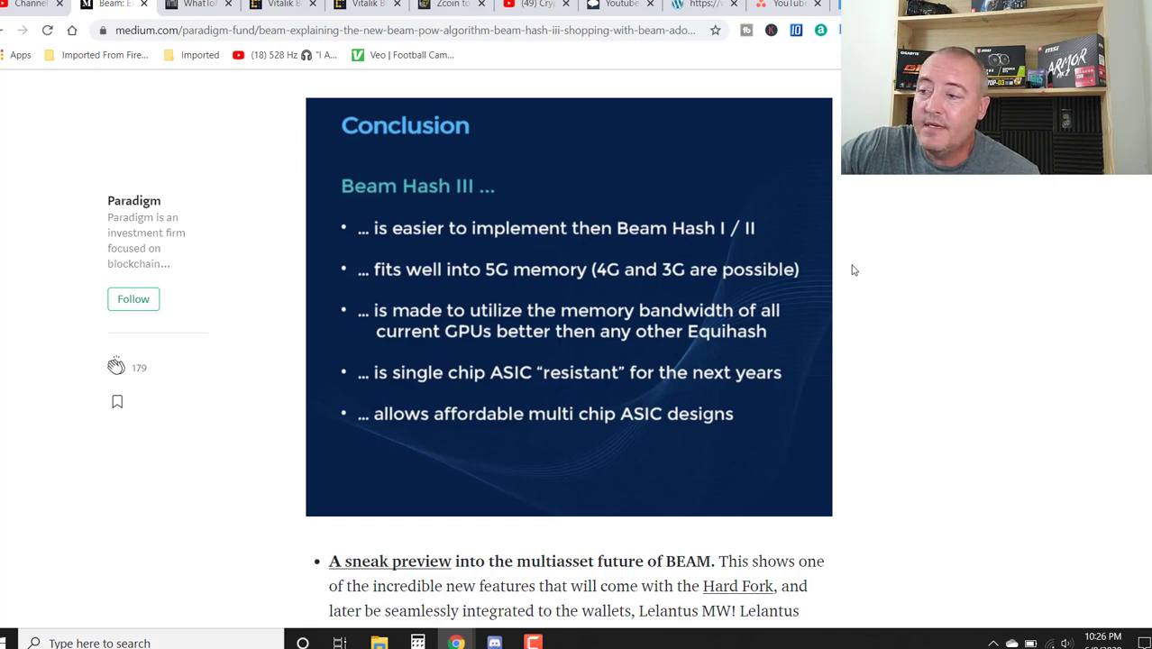
pyautogui.moveTo(849, 262)
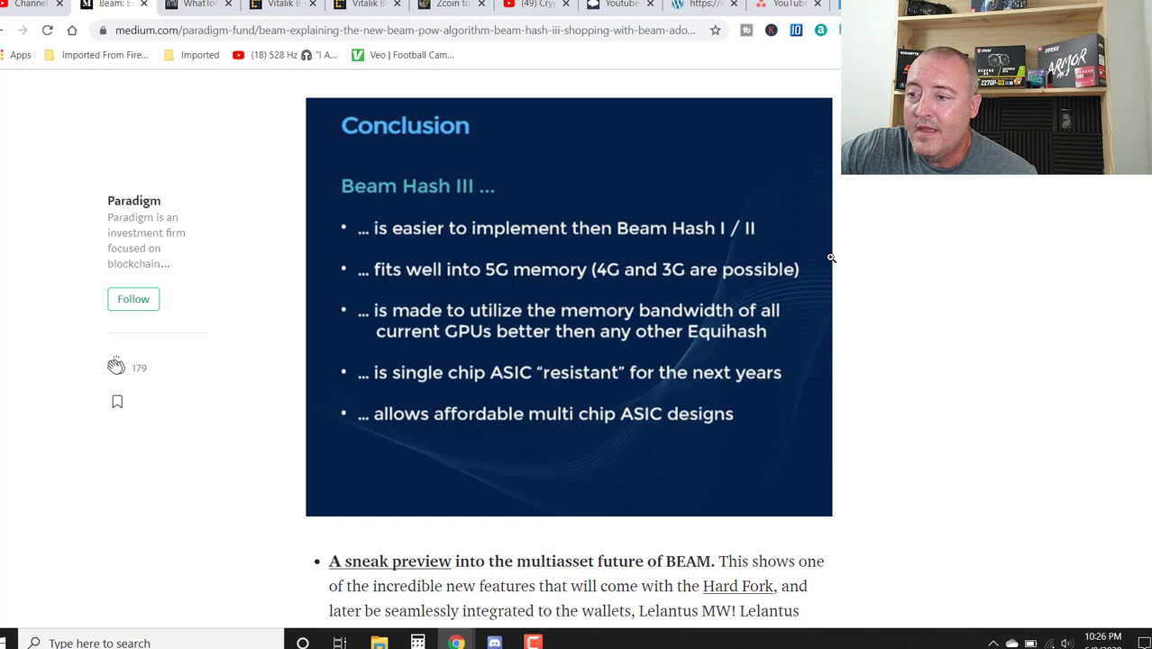
pyautogui.moveTo(844, 262)
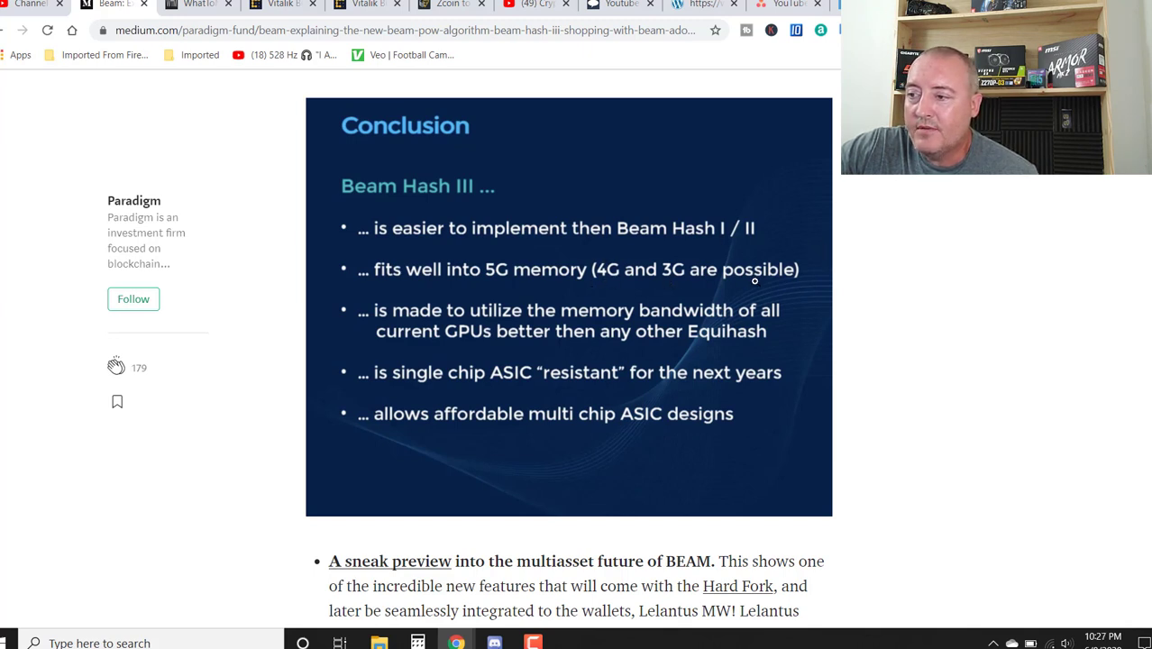
pyautogui.moveTo(850, 272)
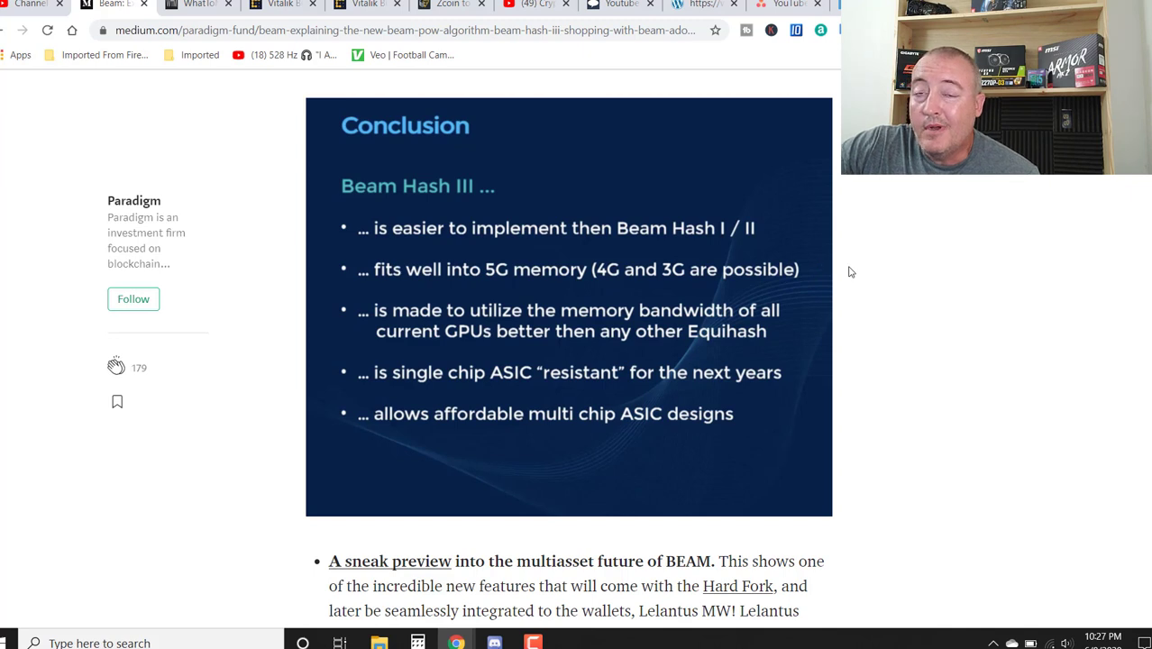
pyautogui.moveTo(880, 294)
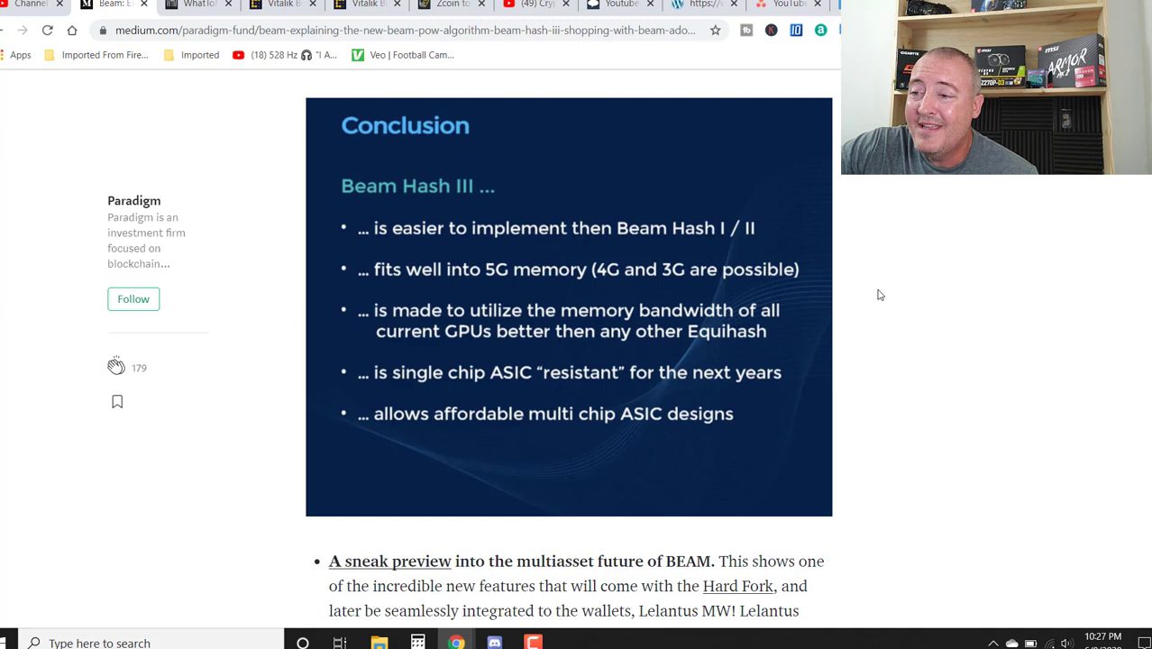
pyautogui.moveTo(847, 263)
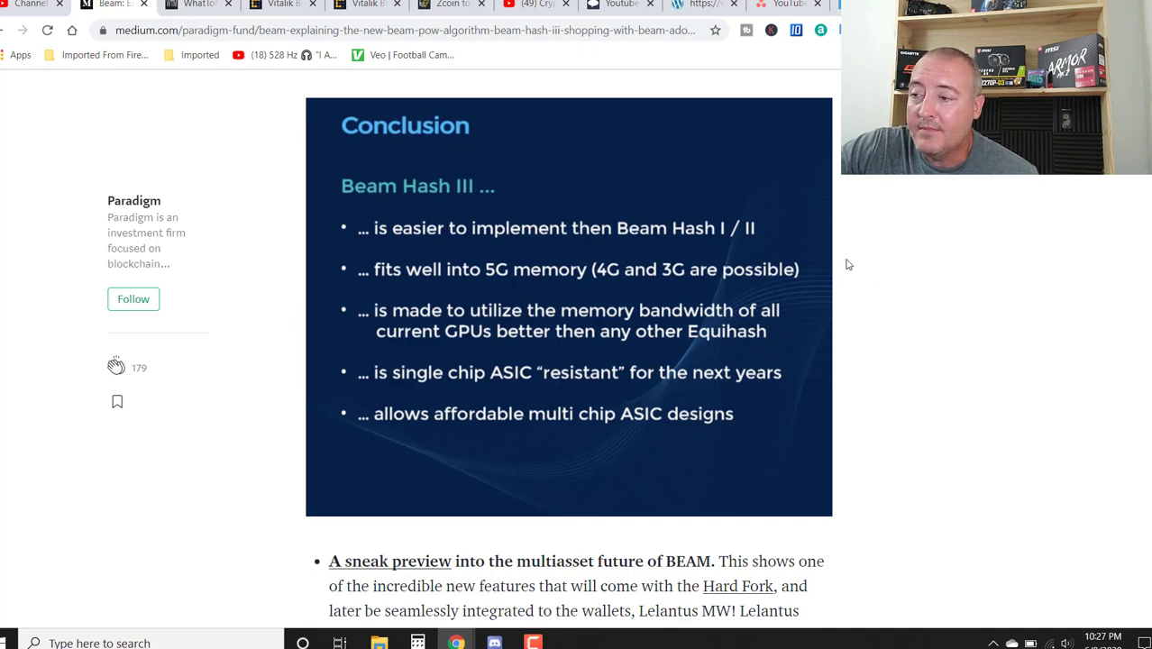
pyautogui.moveTo(563, 439)
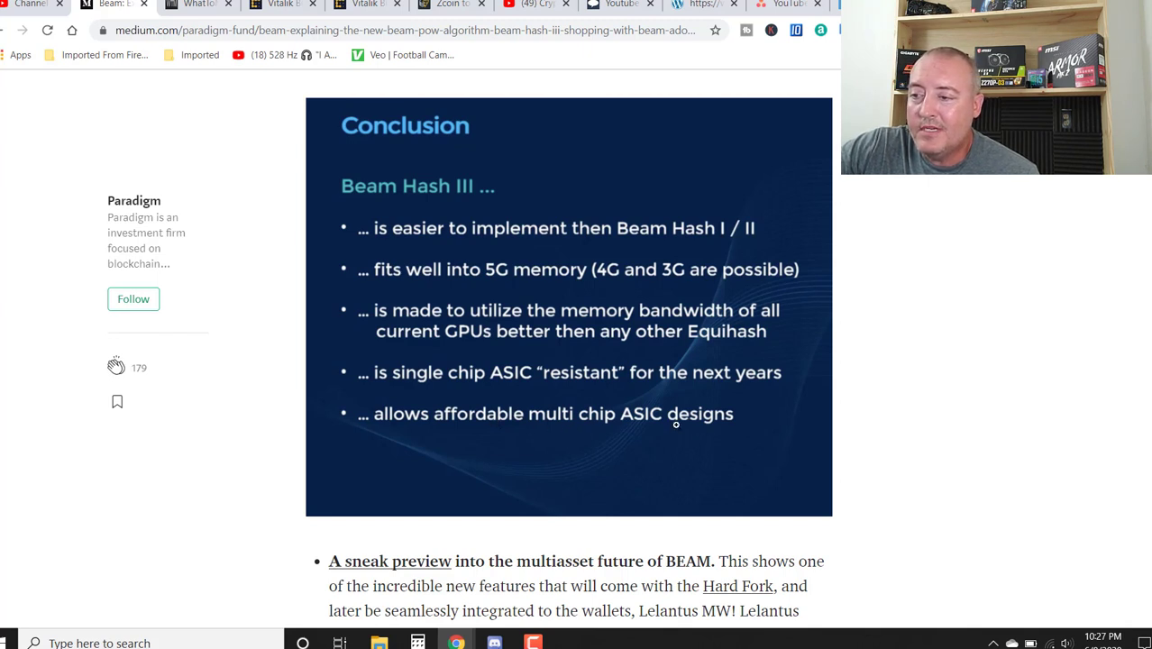
pyautogui.moveTo(951, 281)
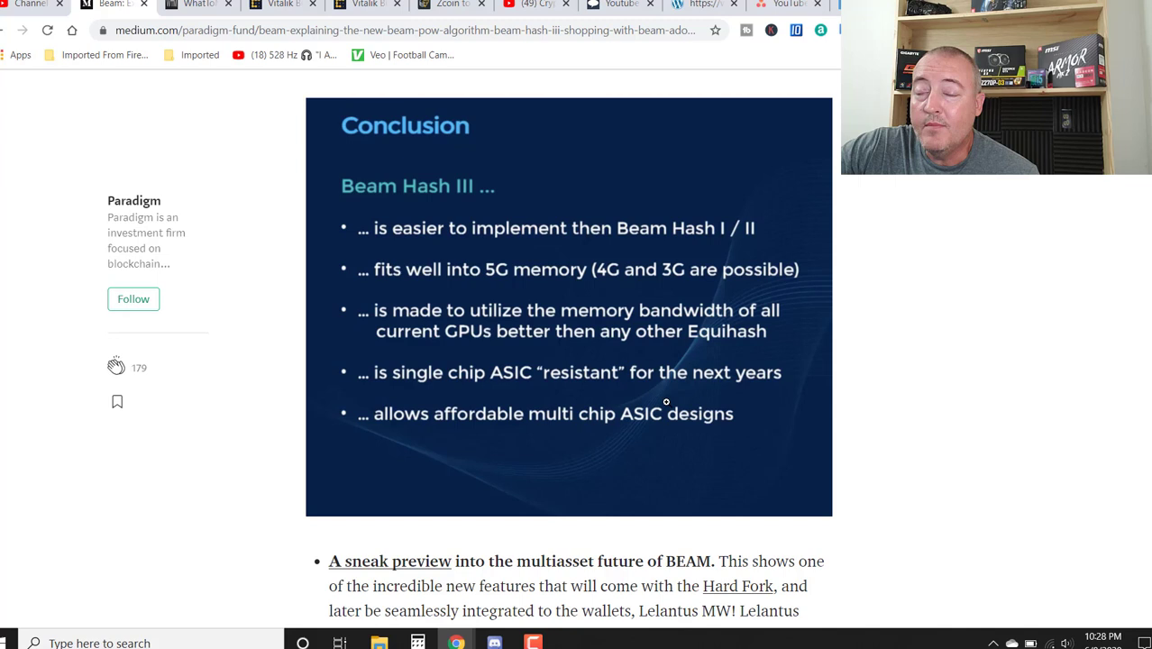
pyautogui.moveTo(935, 309)
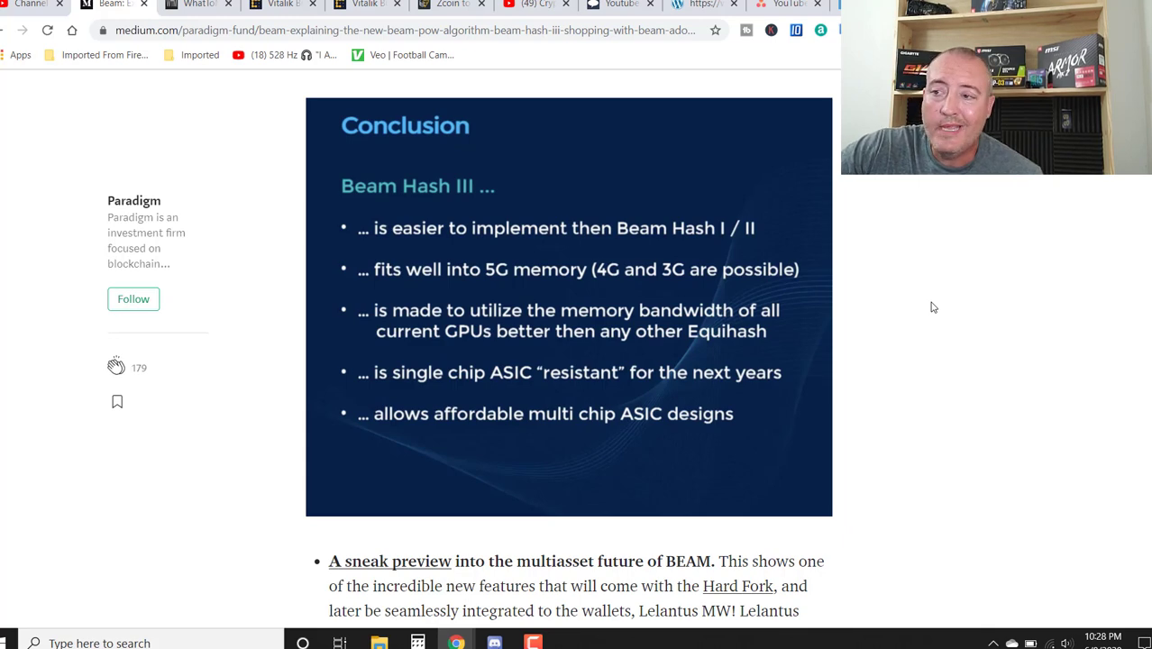
# - Switch to the CoinDesk Vitalik Buterin Ethereum 2.0 article tab
pyautogui.click(279, 5)
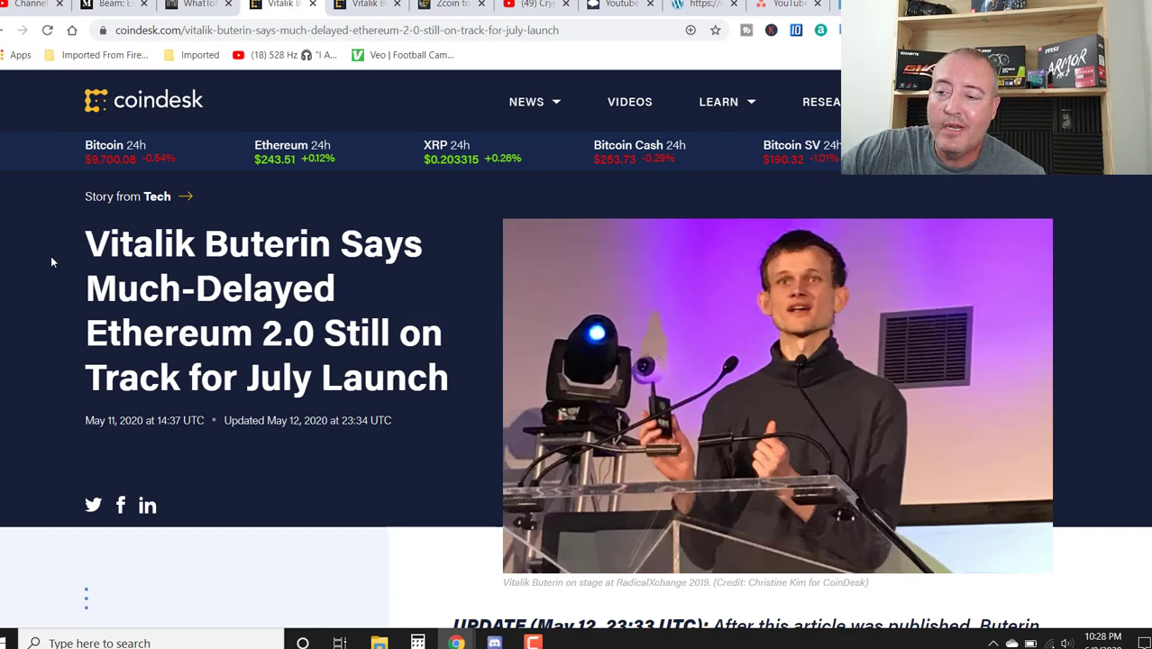
# - Scroll past the headline photo to the May 12 UPDATE paragraph
pyautogui.scroll(-3)
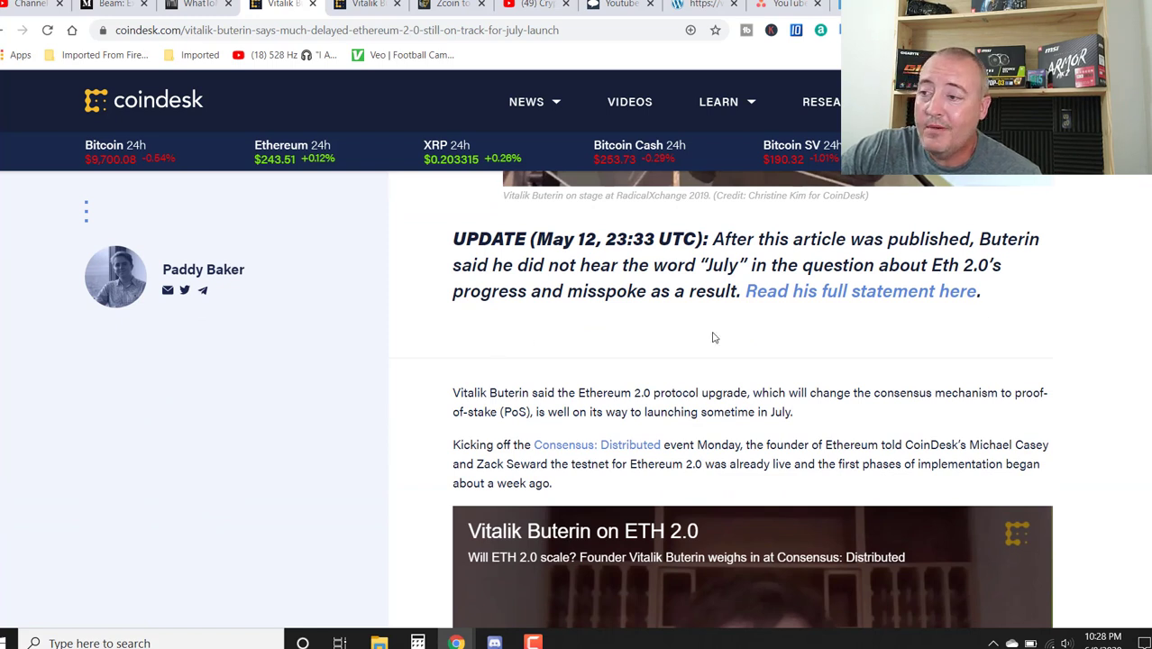
pyautogui.moveTo(1101, 238)
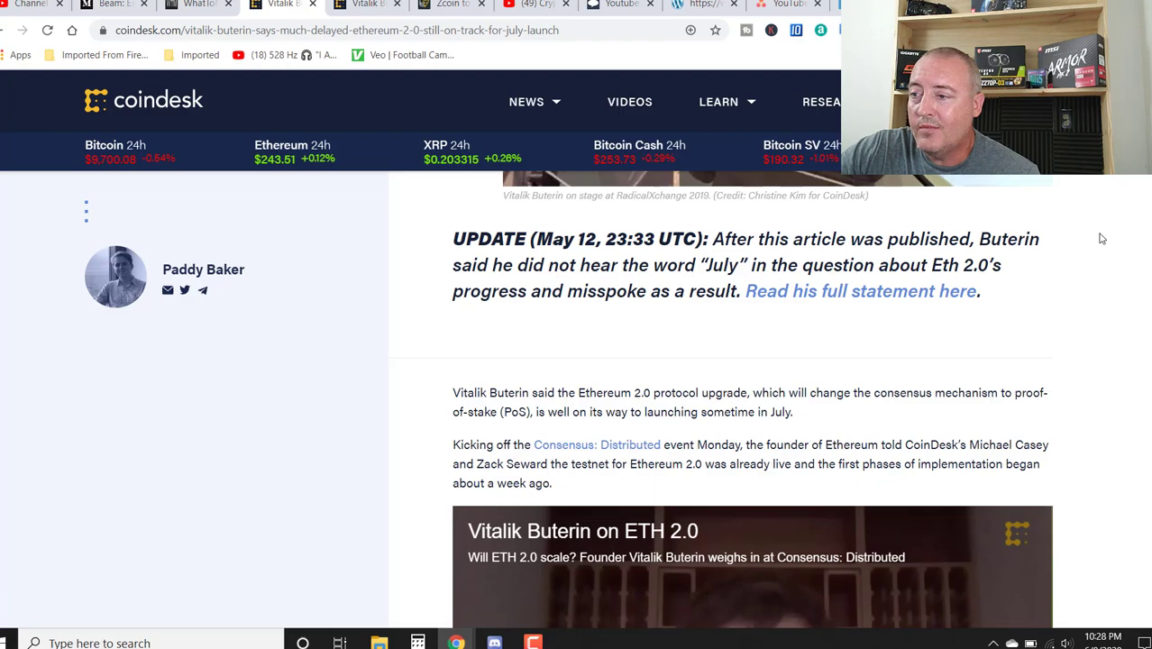
pyautogui.moveTo(860, 291)
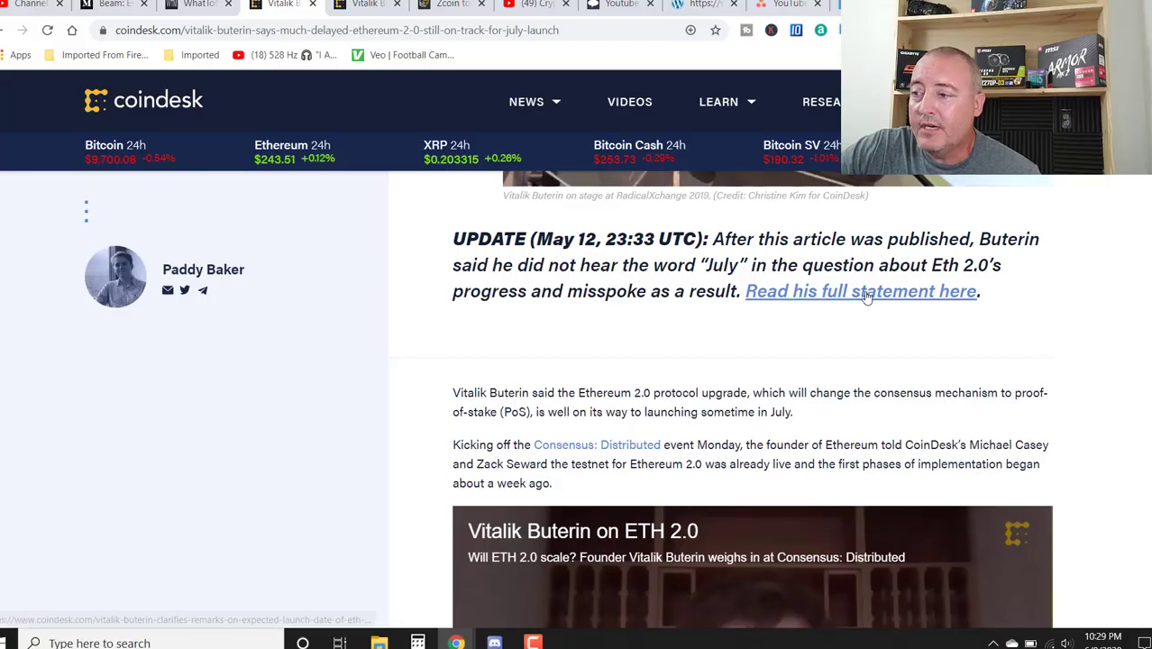
# - Follow 'Read his full statement here' and scroll to Buterin's quoted email statement
pyautogui.click(860, 291)
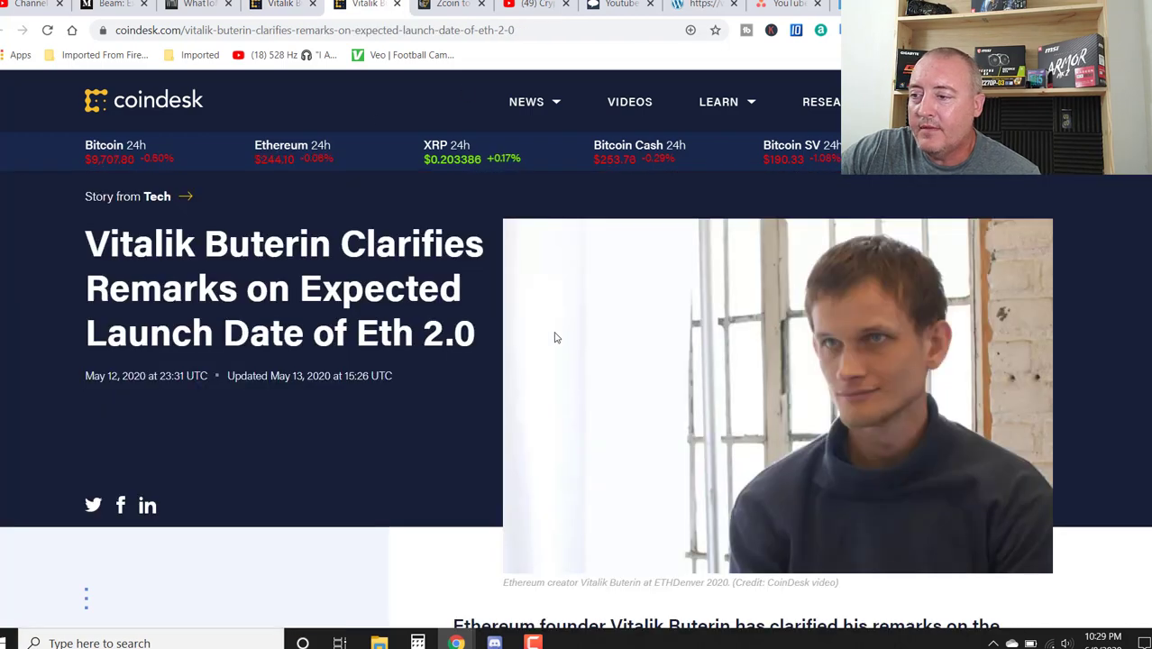
pyautogui.scroll(-3)
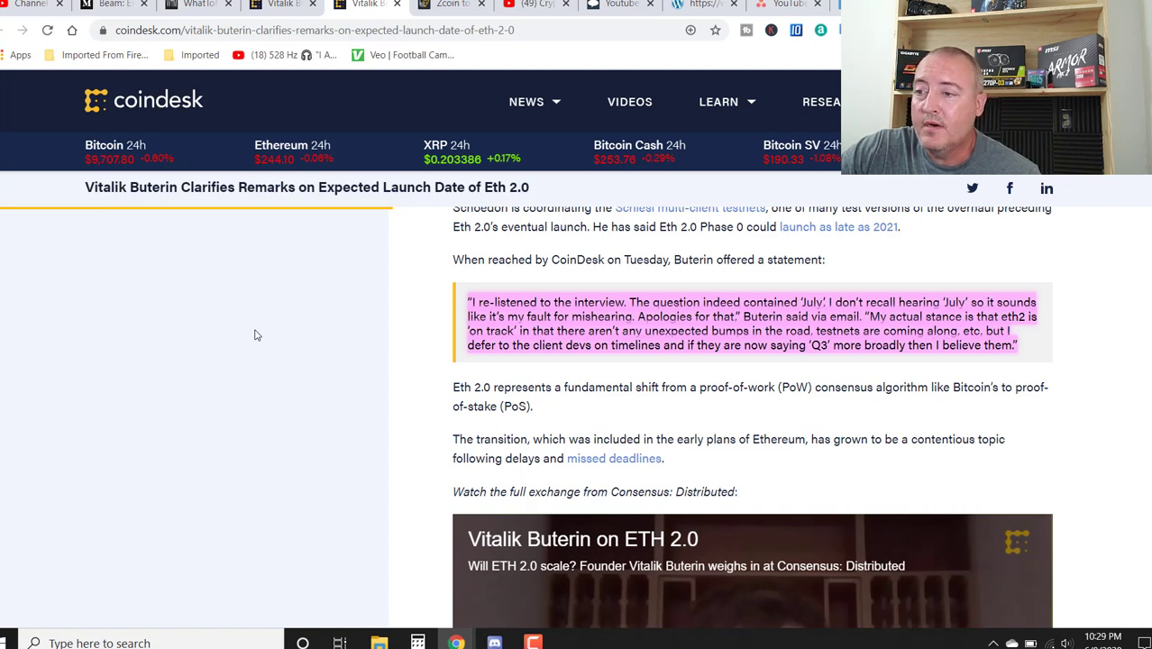
pyautogui.moveTo(267, 375)
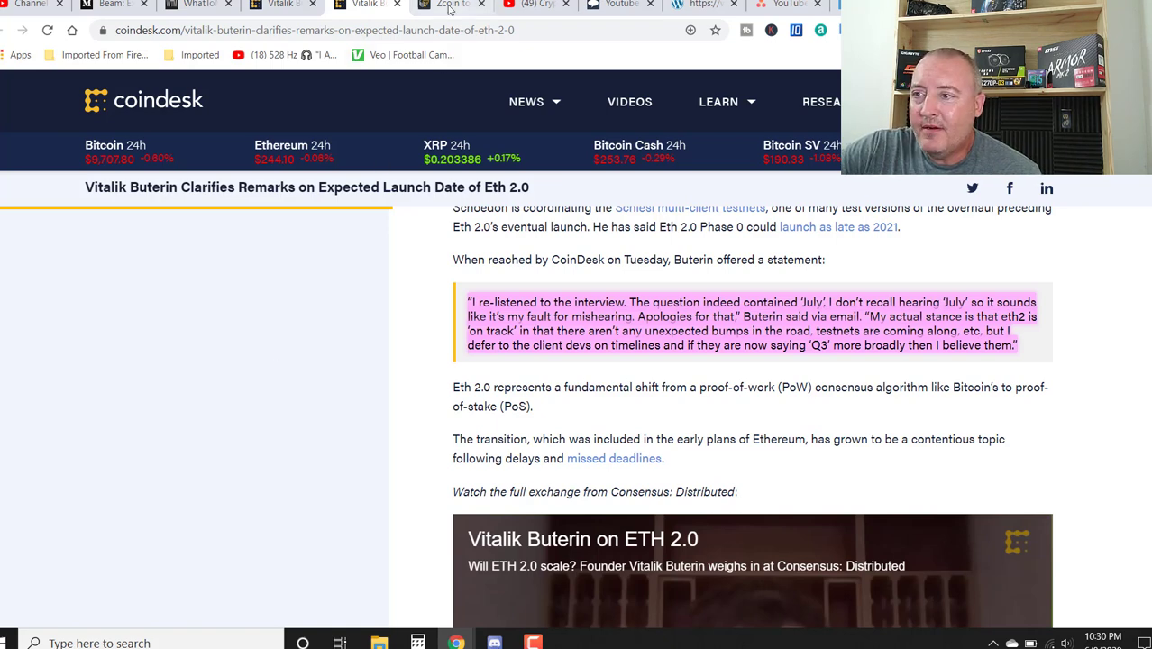
# - Read the Zcoin block-reward section, then copy the PengolinCoin guide video's link on YouTube
pyautogui.click(450, 6)
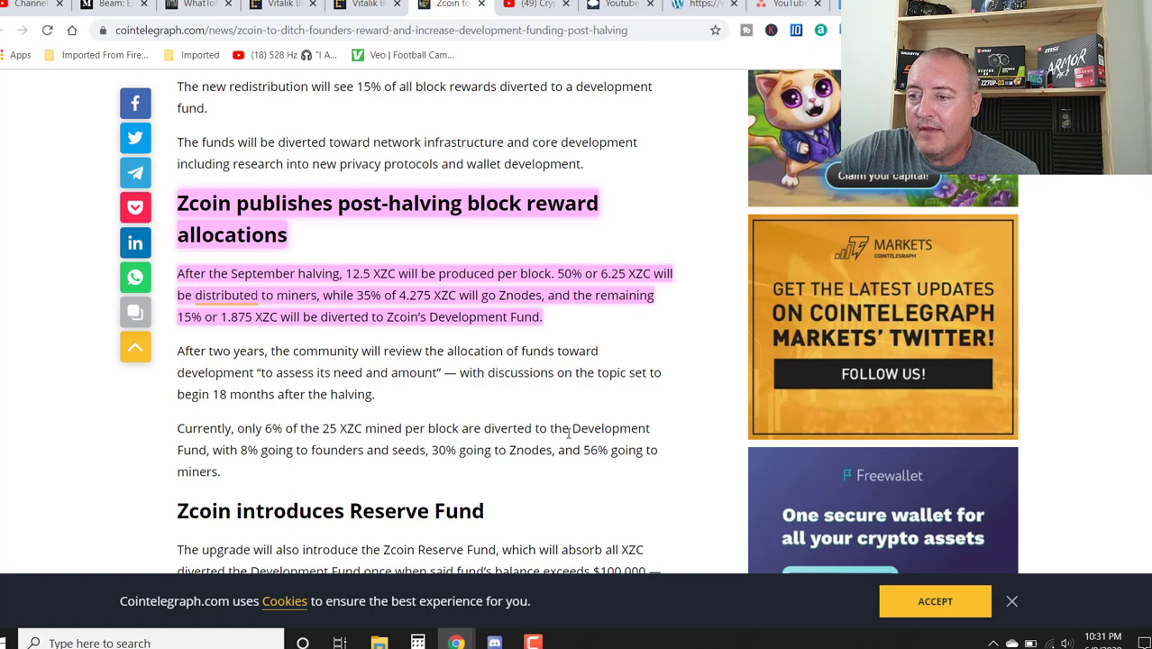
pyautogui.moveTo(504, 423)
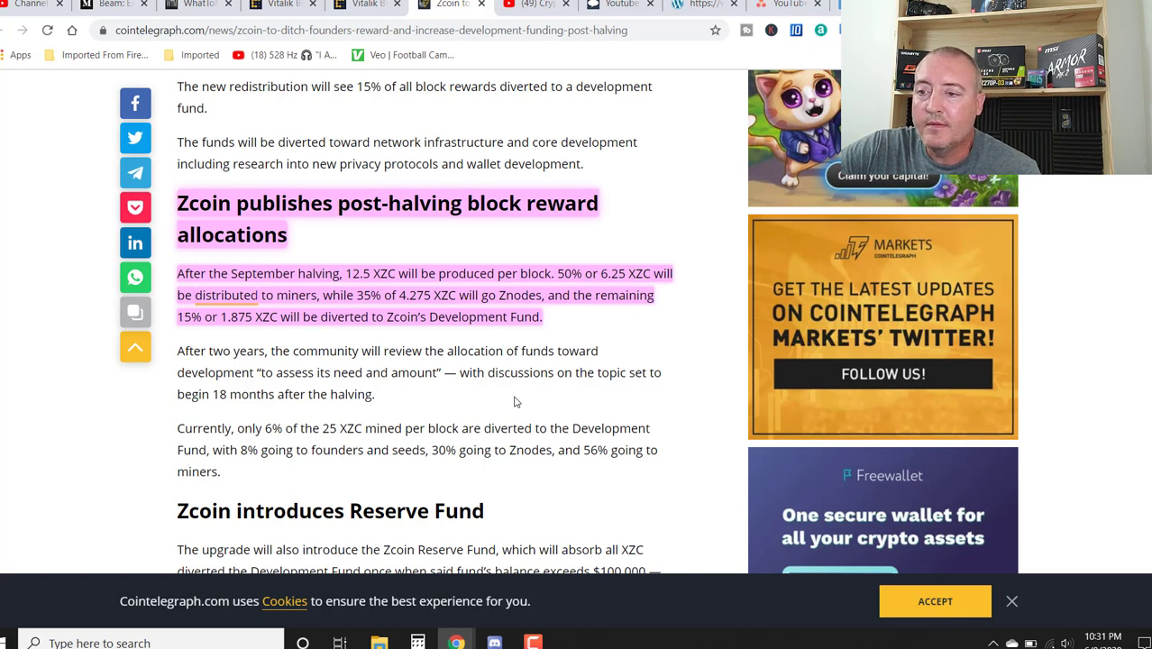
pyautogui.moveTo(694, 248)
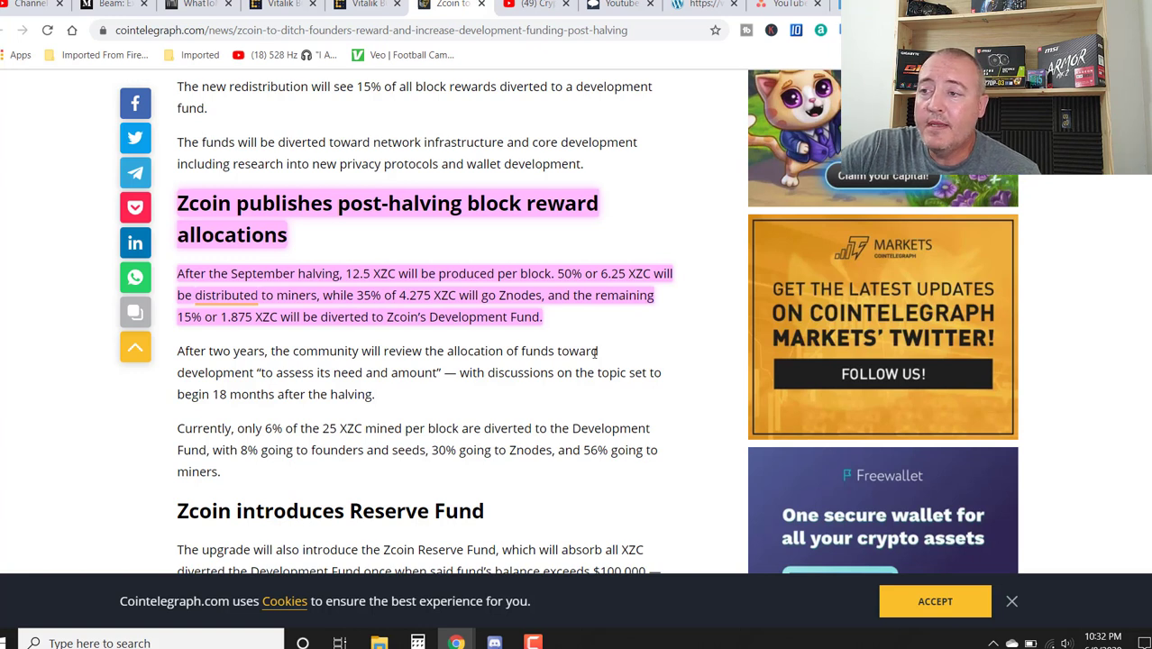
pyautogui.moveTo(559, 162)
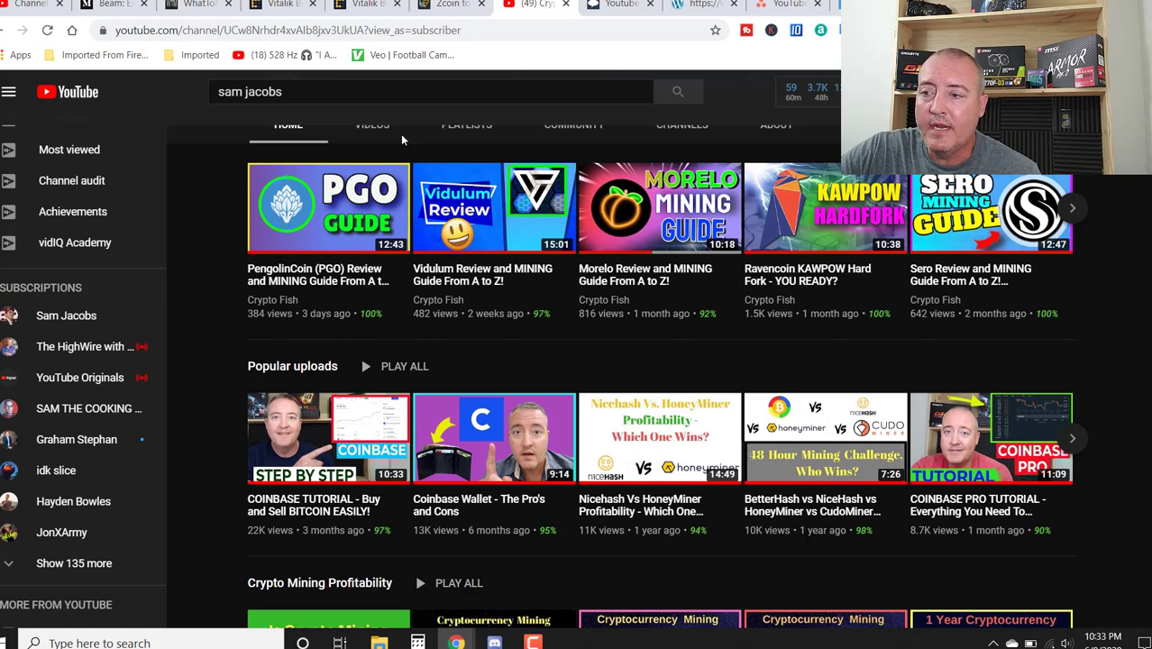
pyautogui.rightClick(329, 207)
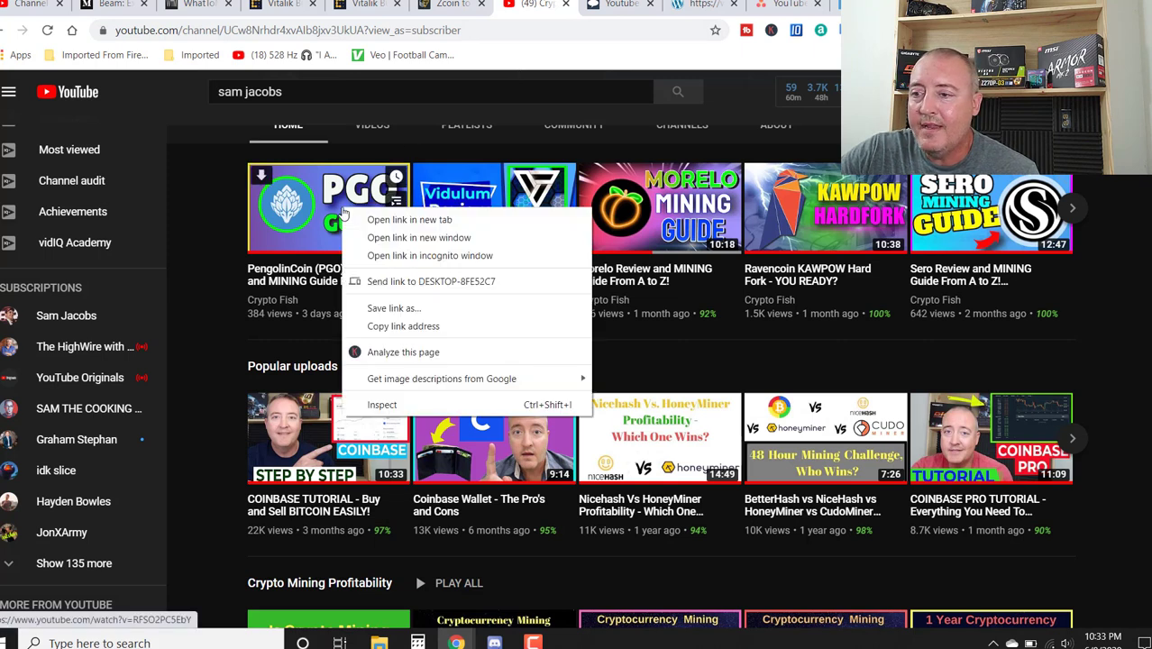
pyautogui.moveTo(402, 326)
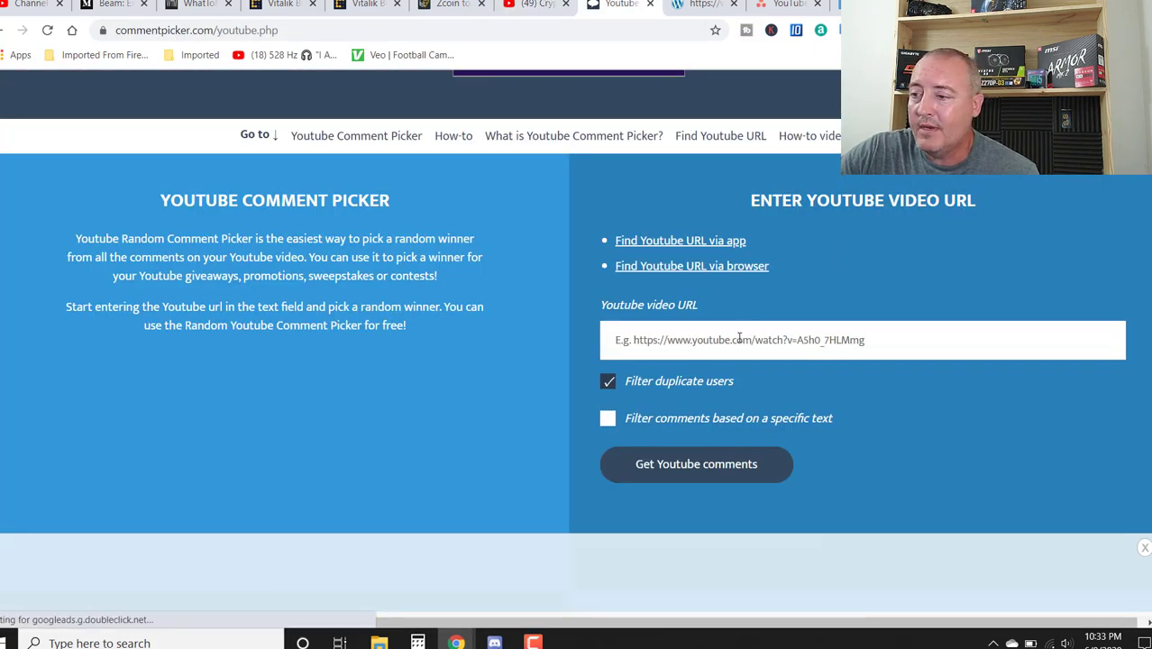
# - Paste the PengolinCoin video URL, fetch its YouTube comments and start the raffle draw
pyautogui.rightClick(739, 339)
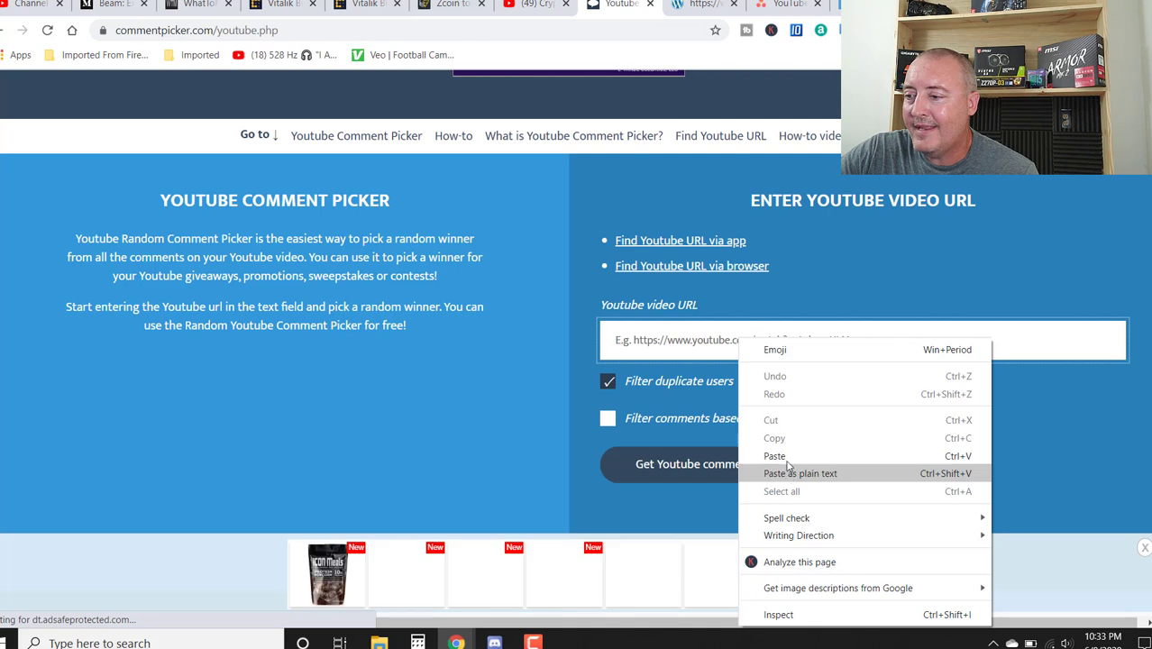
pyautogui.click(774, 455)
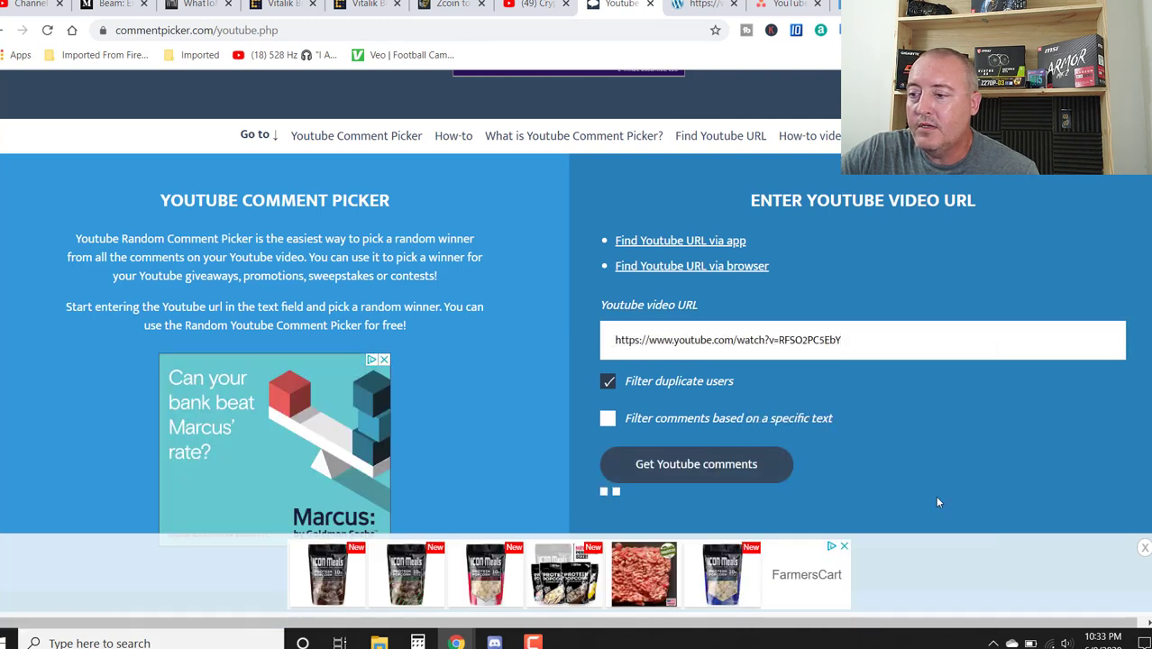
pyautogui.click(696, 463)
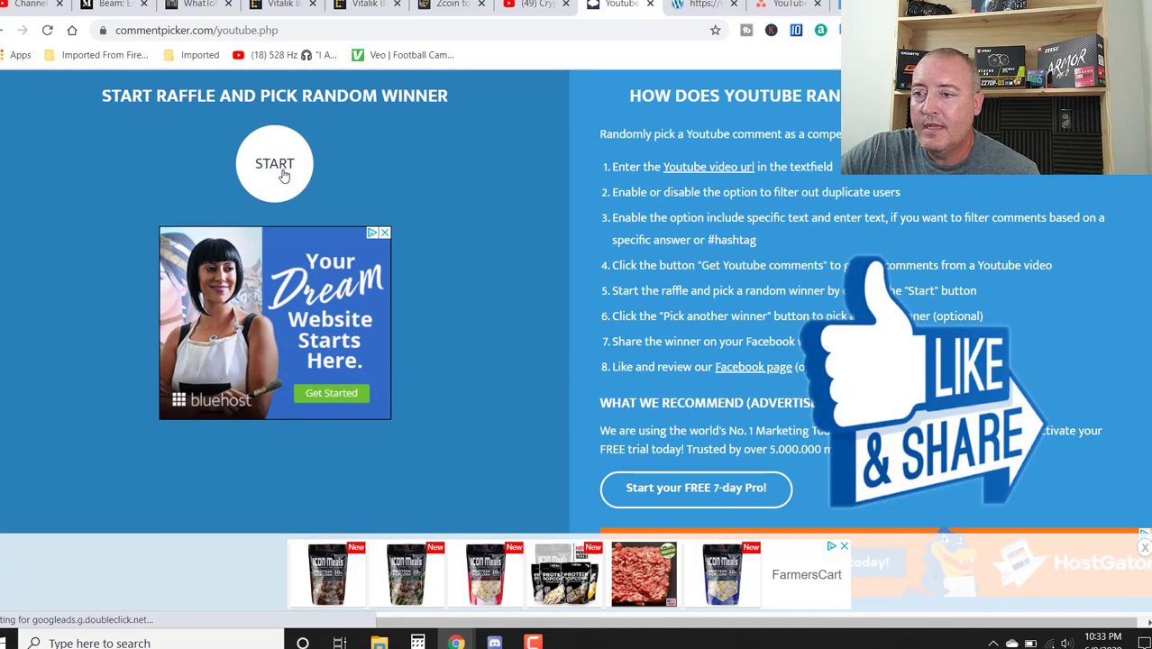
pyautogui.click(274, 163)
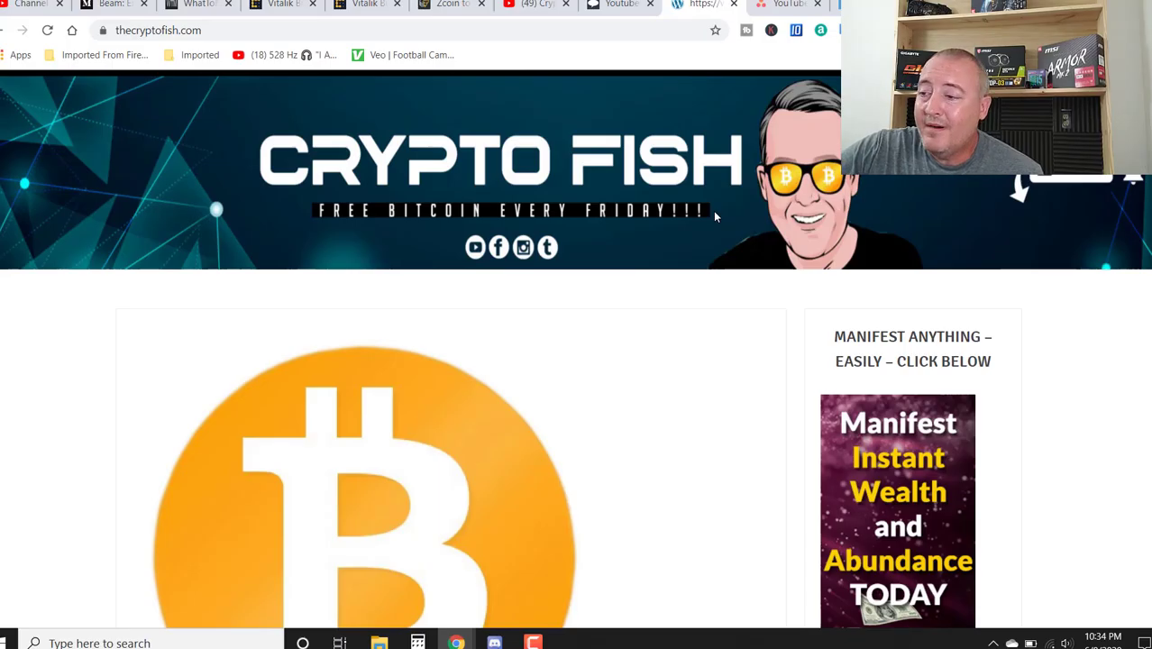
# - Open the 'Bitcoin Fridays' Free Bitcoin Giveaway 6-12-2020 post and scroll to its entry form
pyautogui.scroll(-3)
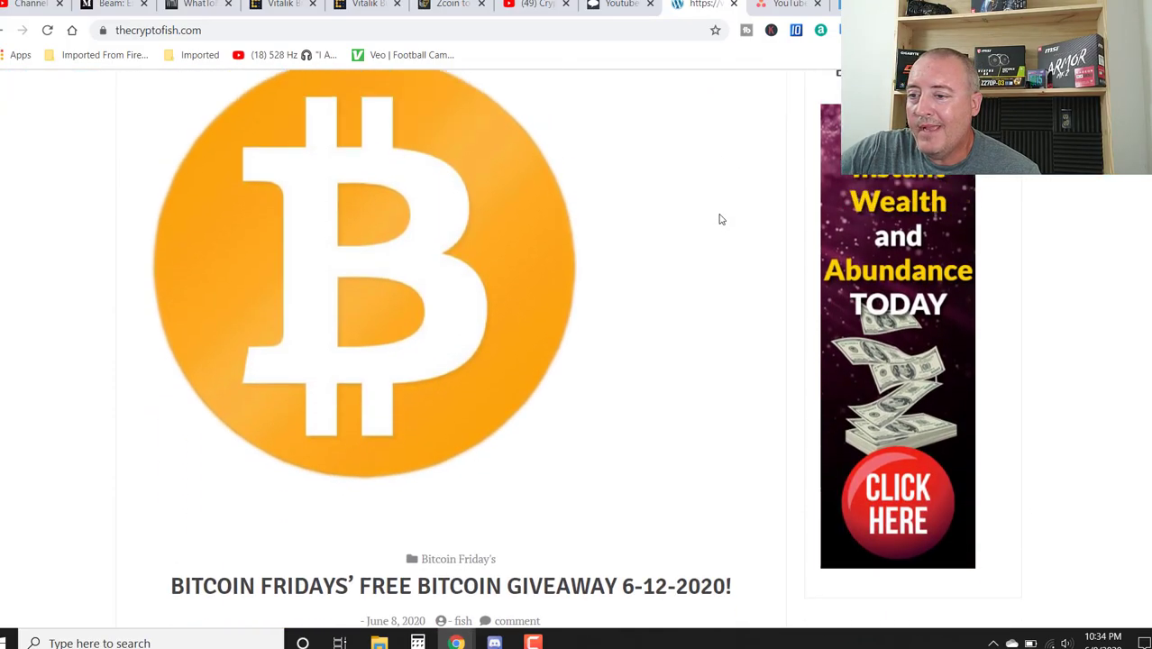
pyautogui.scroll(-3)
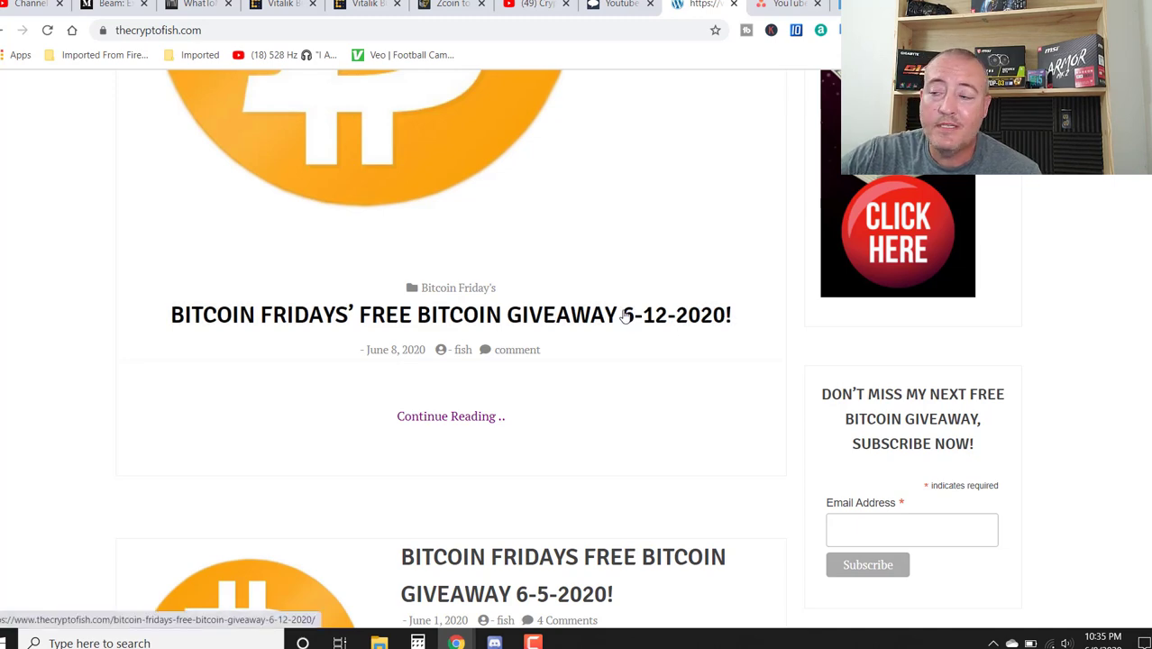
pyautogui.click(451, 315)
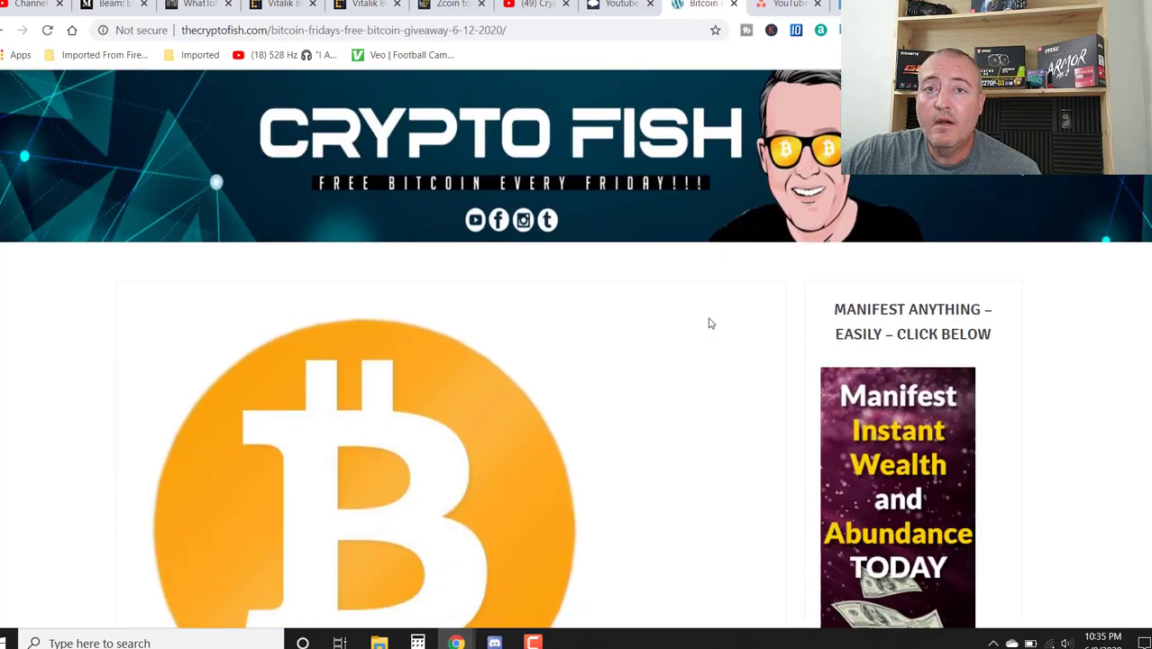
pyautogui.scroll(-3)
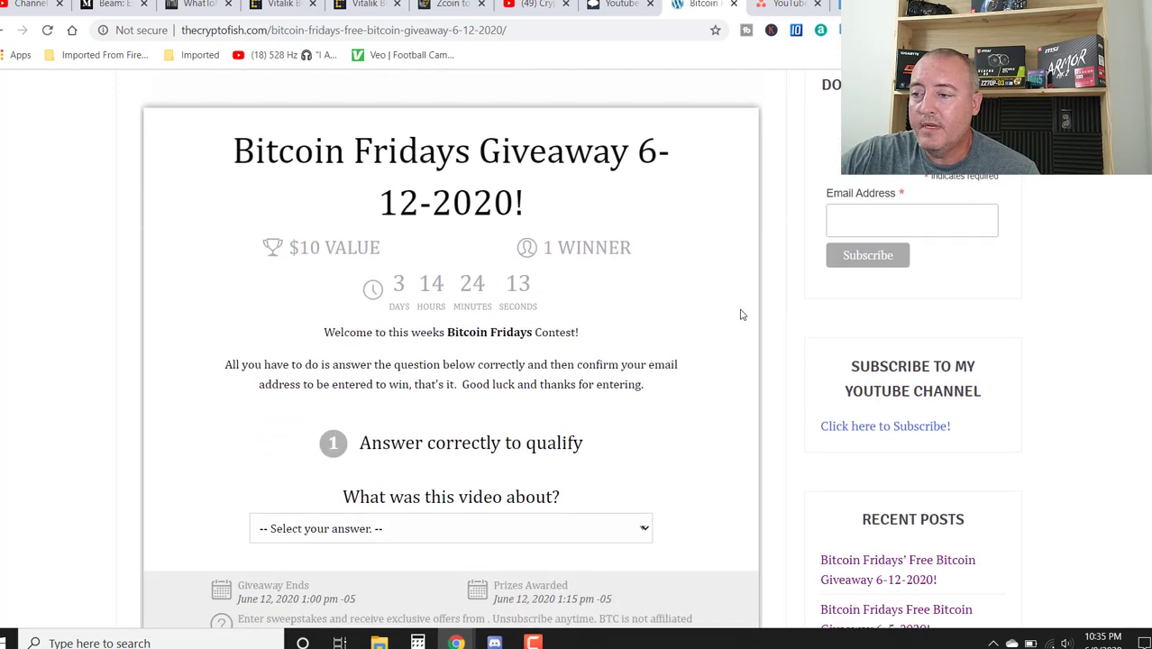
pyautogui.scroll(-3)
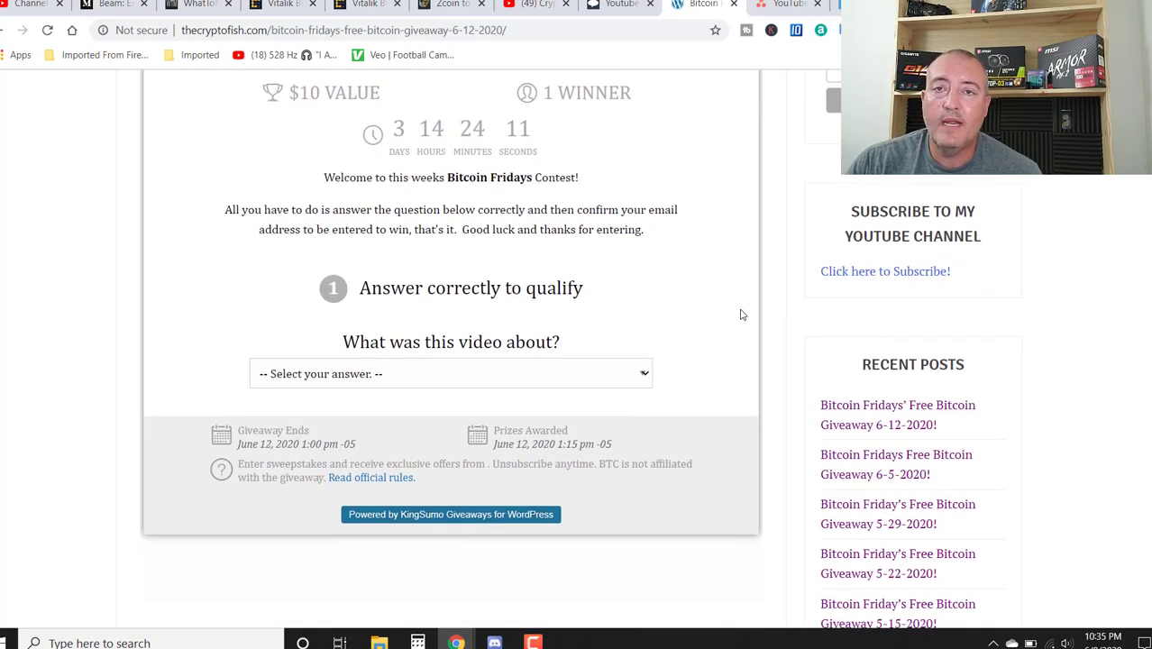